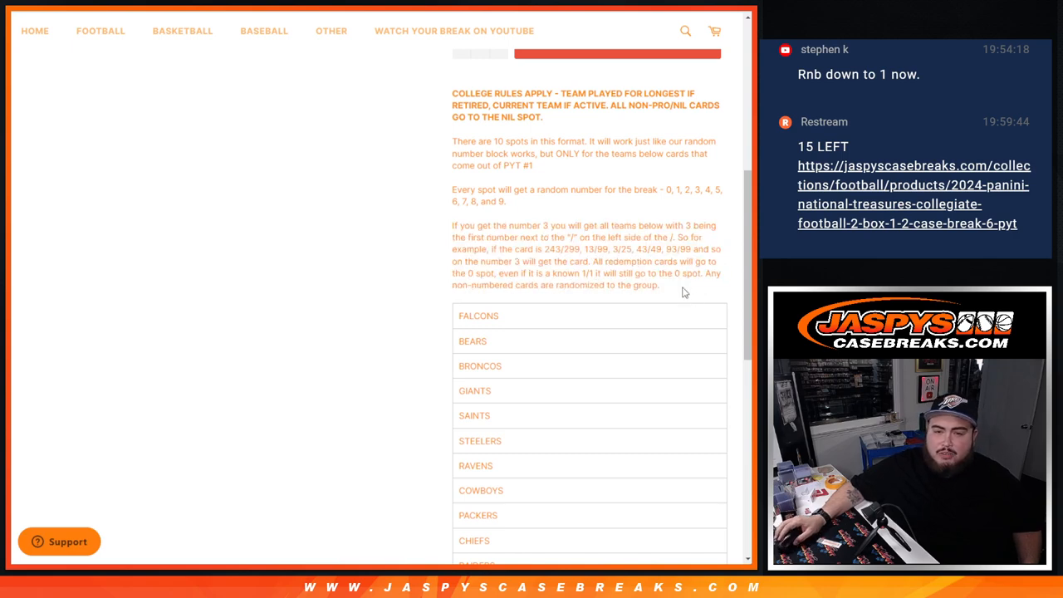
mouse_move(681, 289)
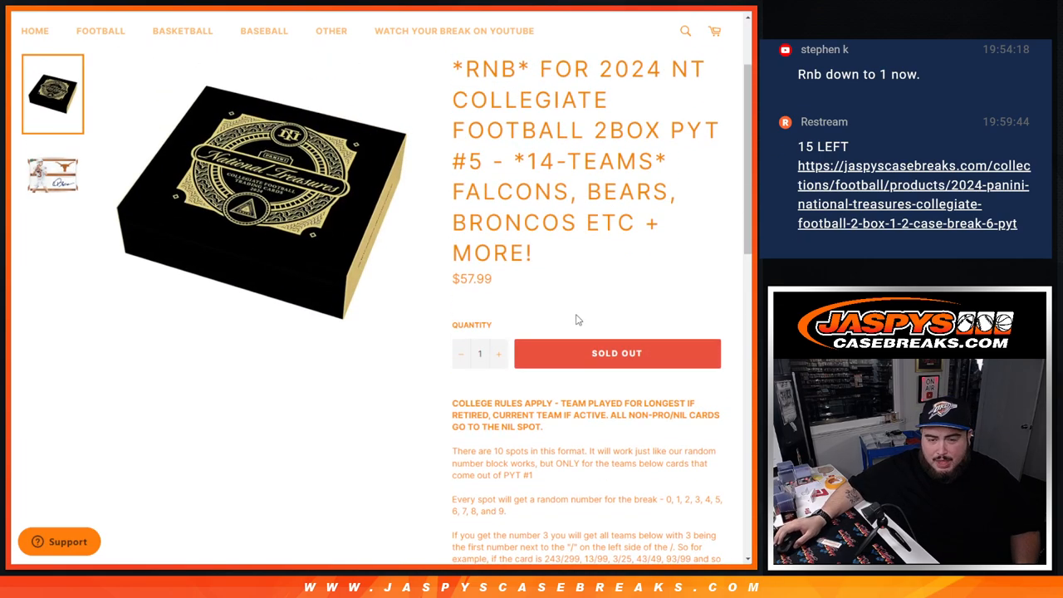
- Scroll the 14-team PYT #5 break listing on Jaspy's Case Breaks up to its title
left_click_drag(465, 403, 698, 403)
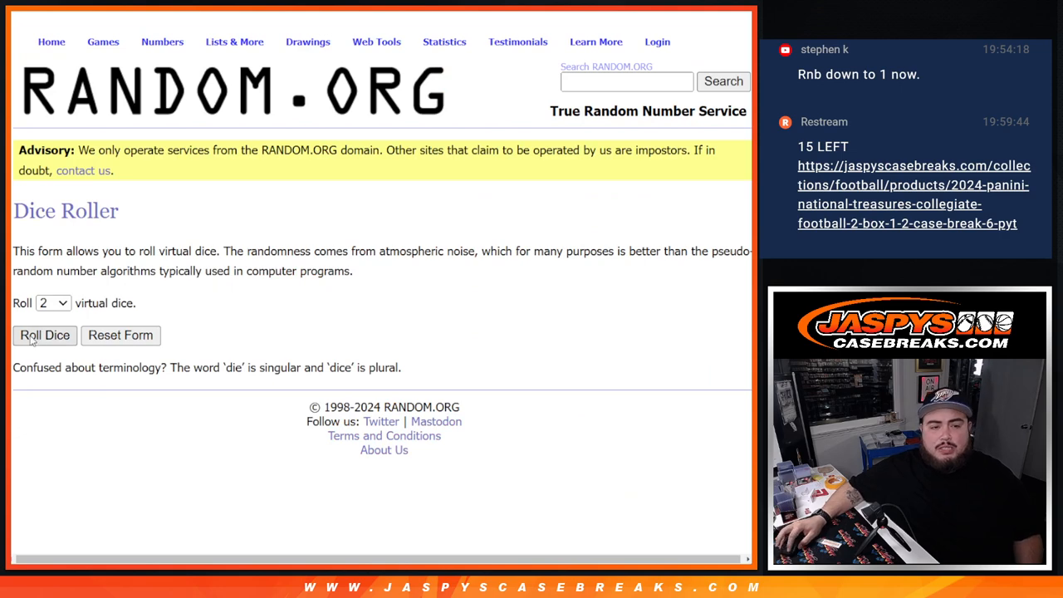
- Shuffle the ten buyer names three times in RANDOM.ORG's List Randomizer
left_click(44, 335)
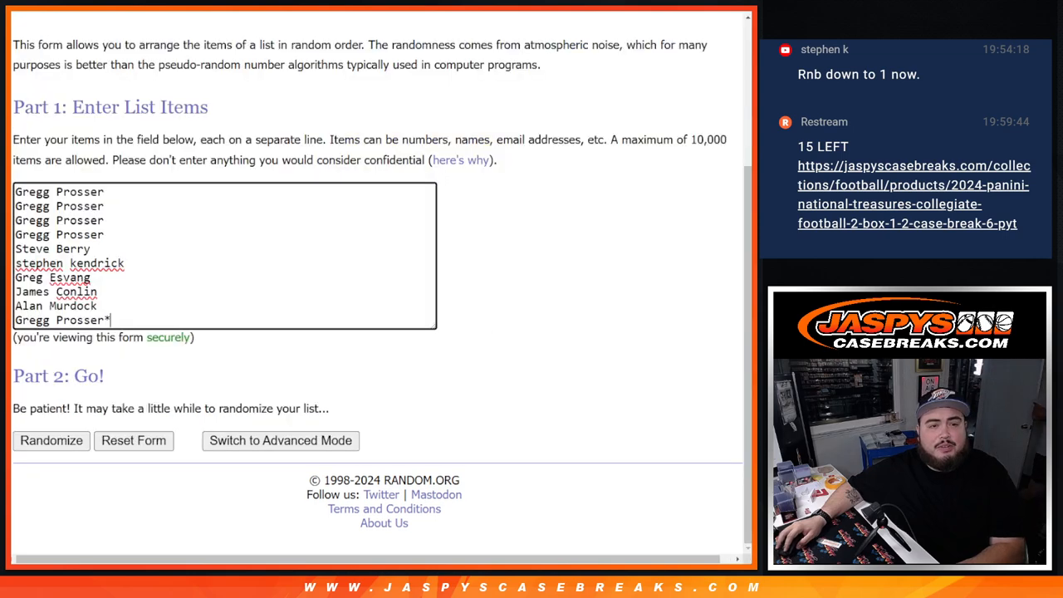
left_click(50, 440)
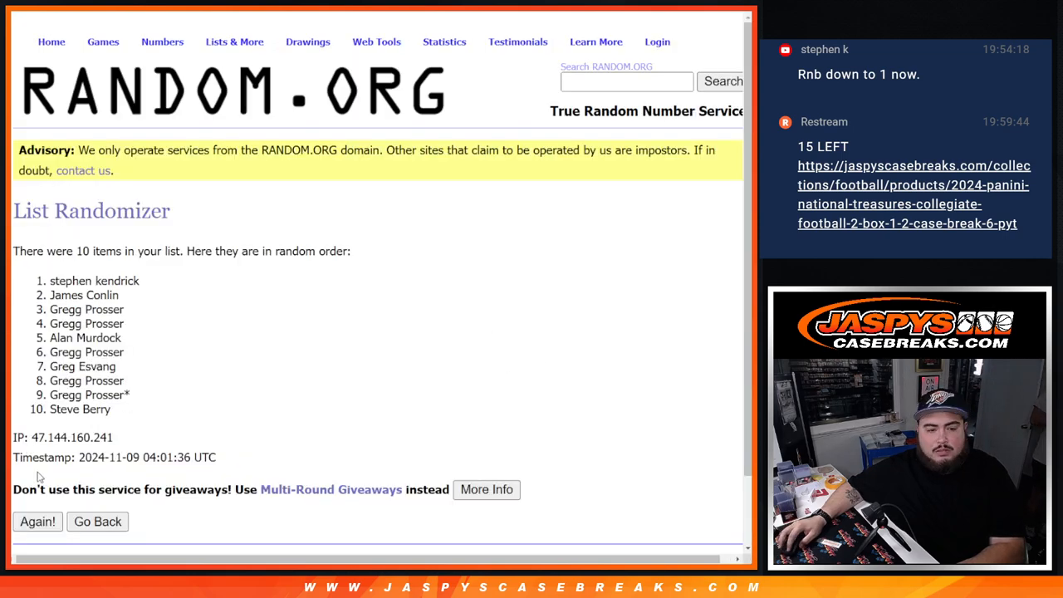
left_click(37, 520)
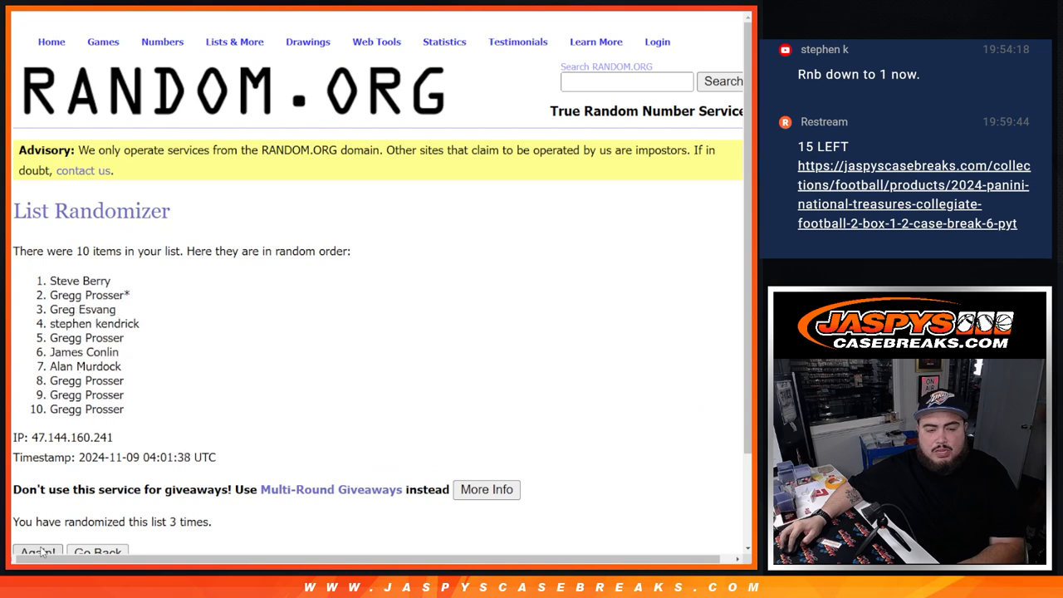
left_click(37, 552)
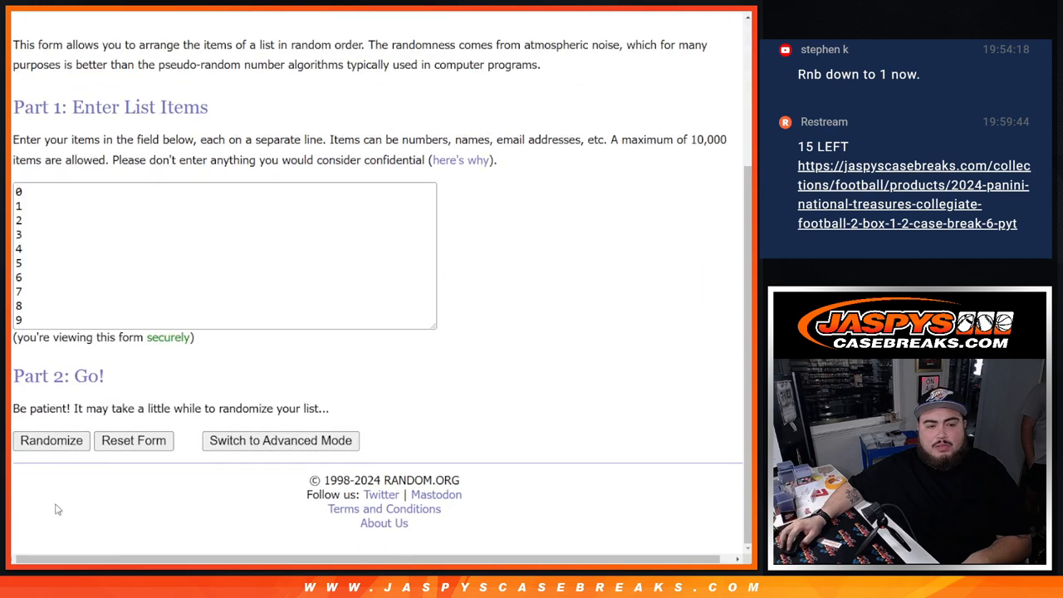
- Randomize the 0–9 number list, then reshuffle it once more
left_click(50, 440)
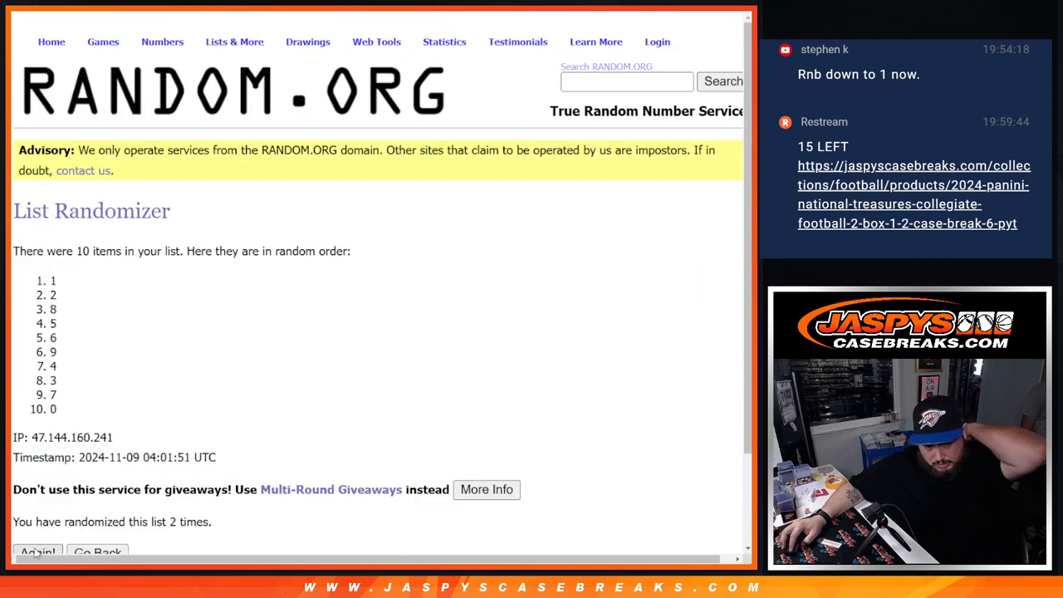
left_click(37, 552)
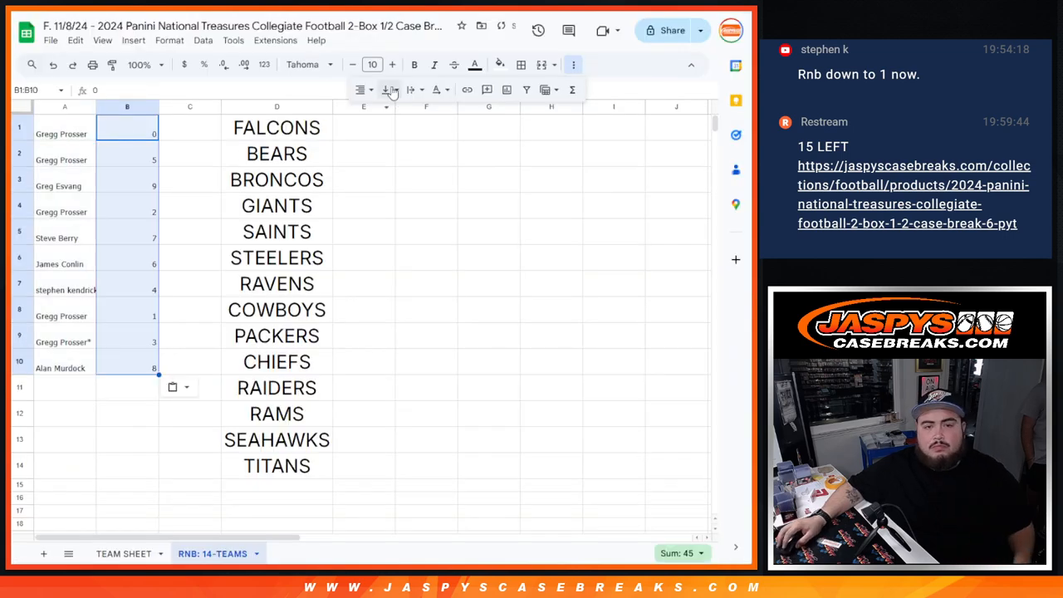
- Set A1:B10 to font size 24, then read buyers and numbers in rows 3, 4, 7, 8 onward
left_click(372, 65)
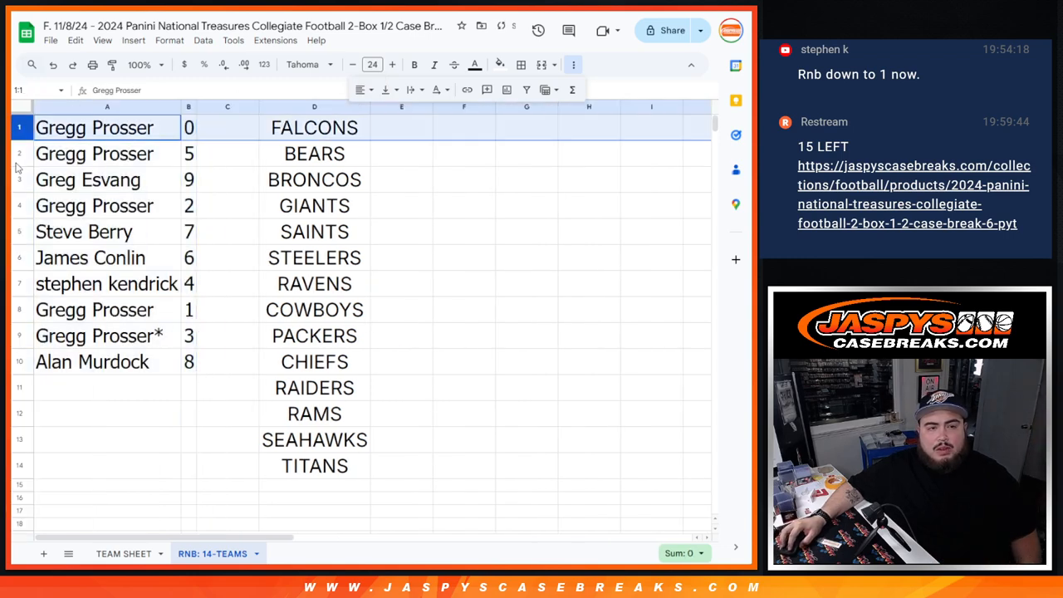
left_click(88, 180)
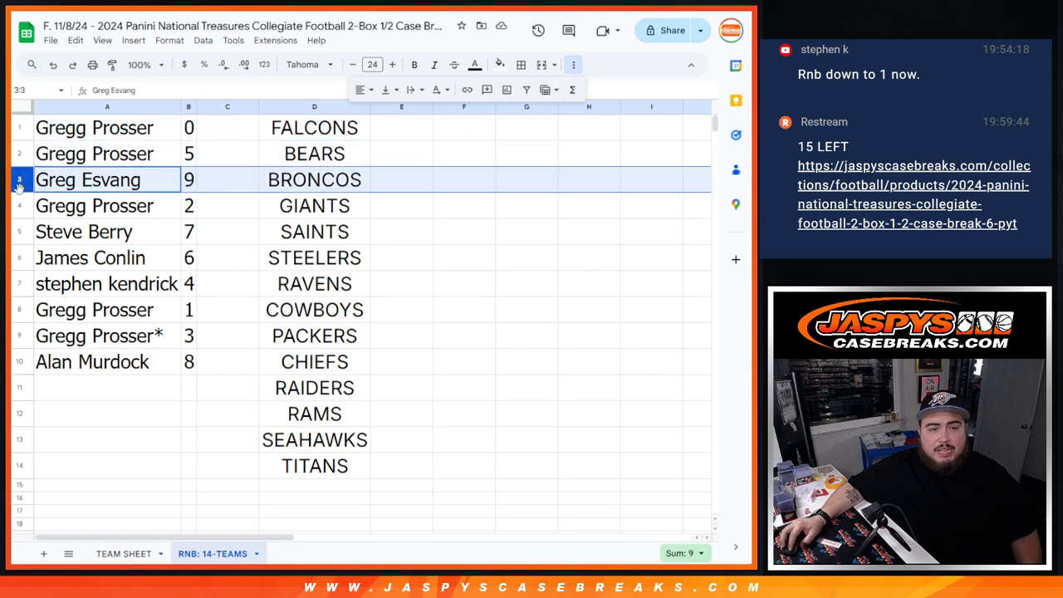
left_click(94, 205)
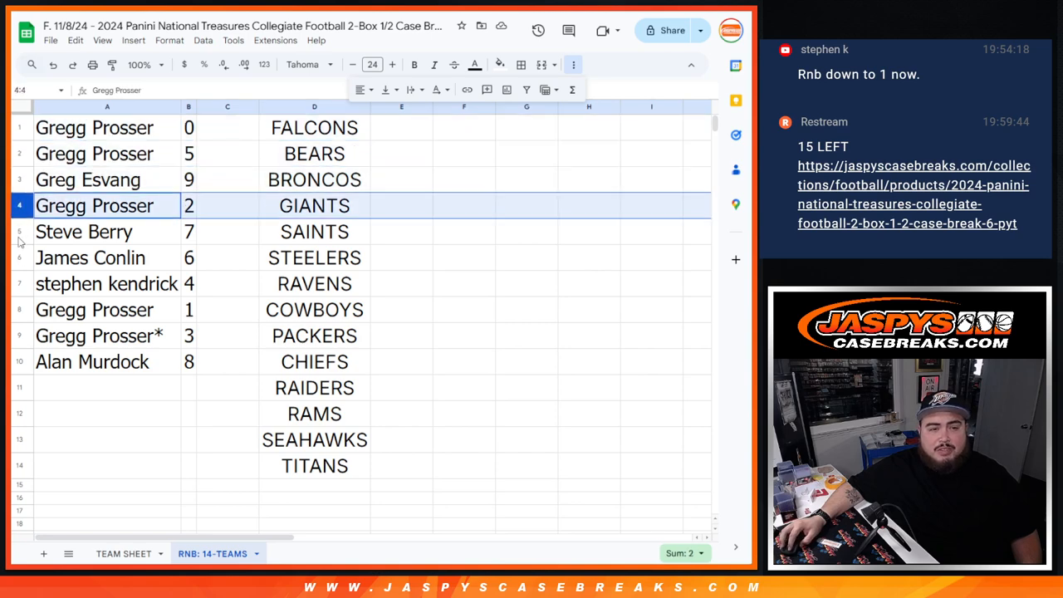
left_click(106, 283)
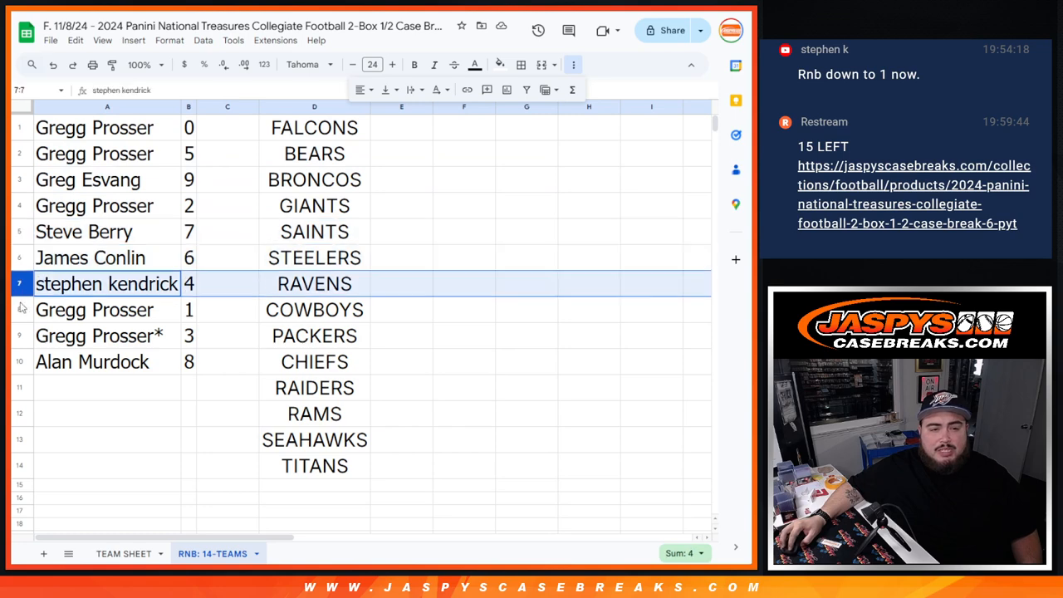
left_click(94, 308)
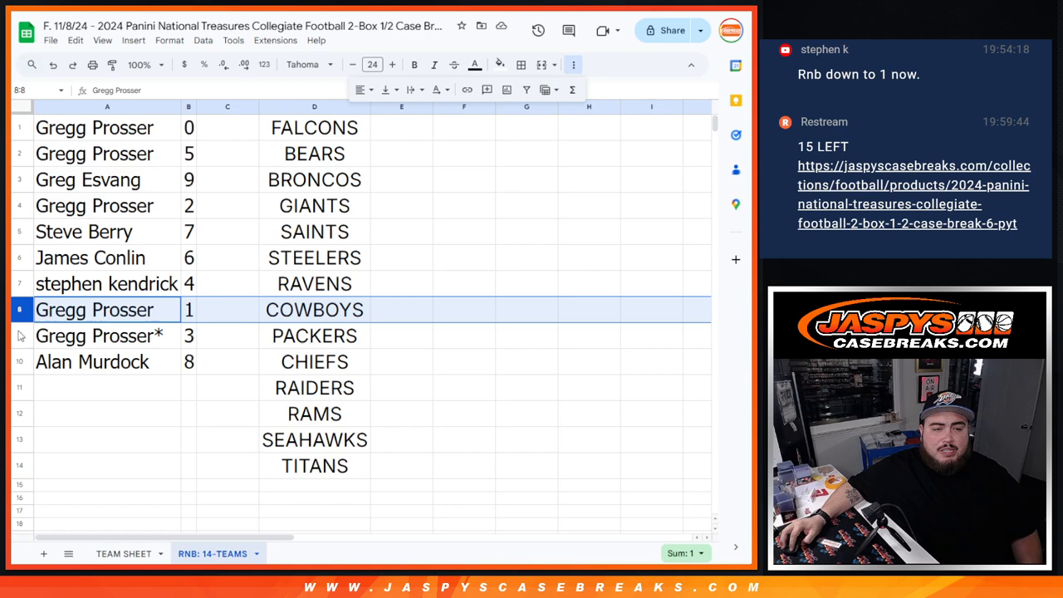
left_click(91, 361)
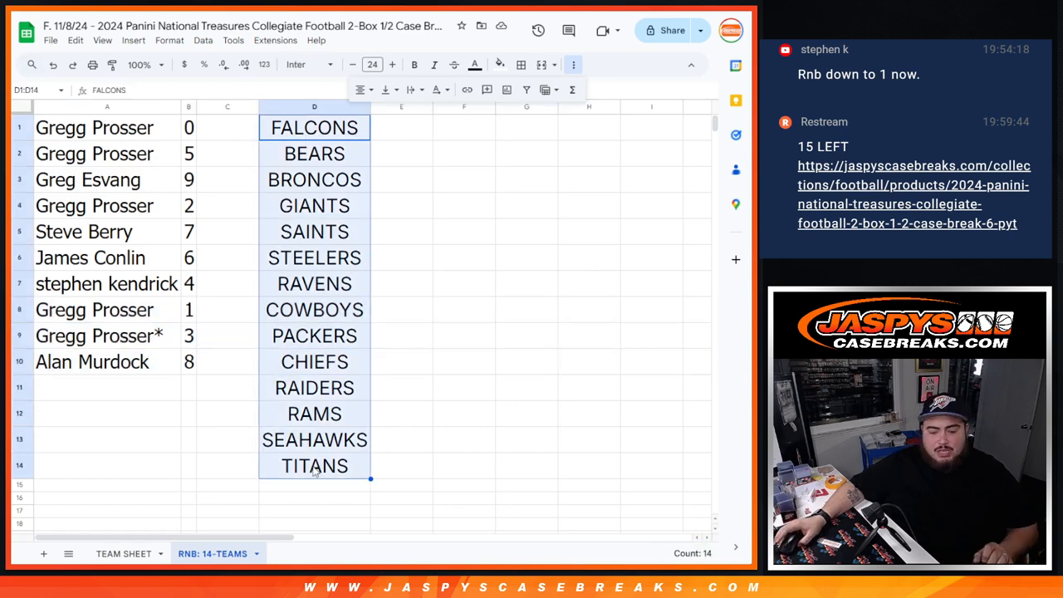
- Apply all borders to team names D1:D14 and bring up border options for A1:B10
key("Delete")
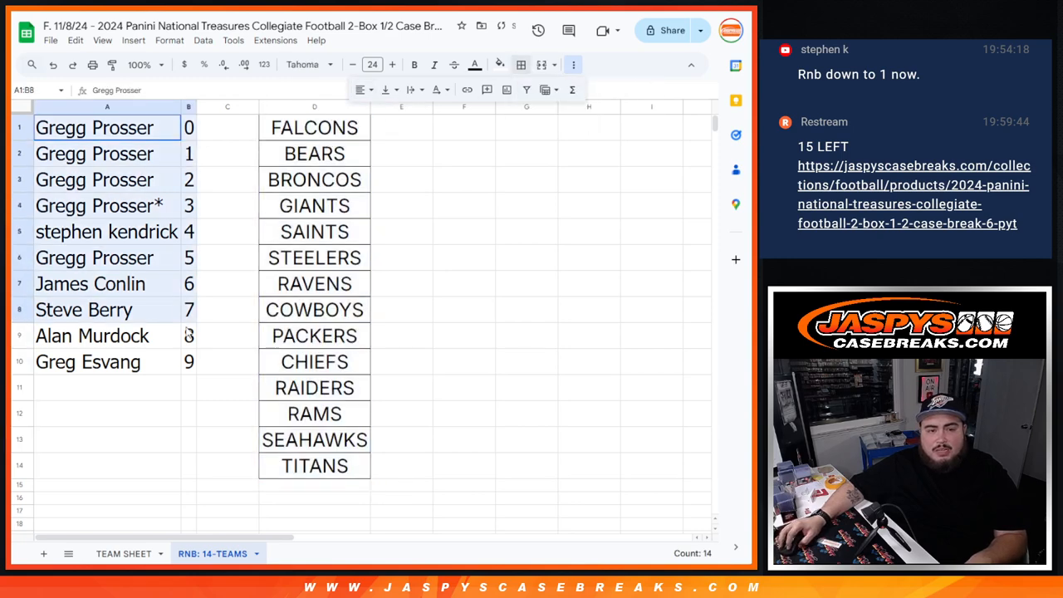
left_click(520, 65)
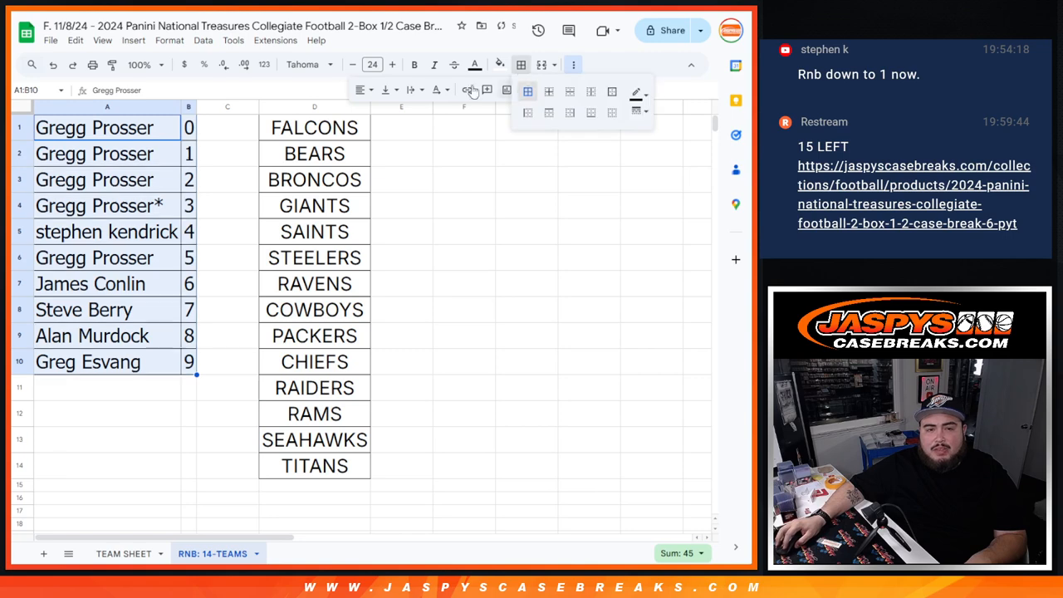